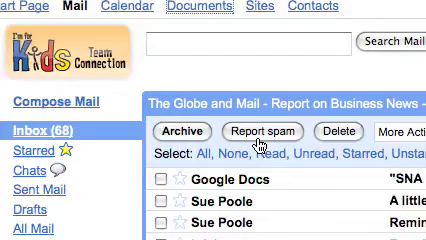
# - Bring up Gmail's general Settings from the inbox
pyautogui.scroll(-3)
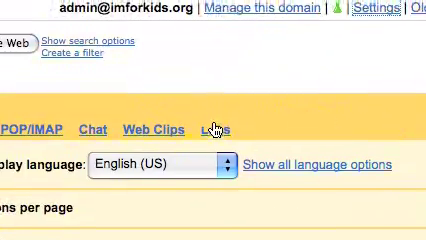
# - In the Labs section, enable the Offline feature and save the changes
pyautogui.click(204, 124)
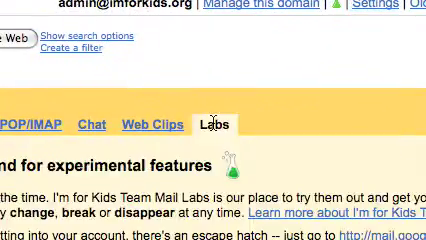
pyautogui.scroll(-3)
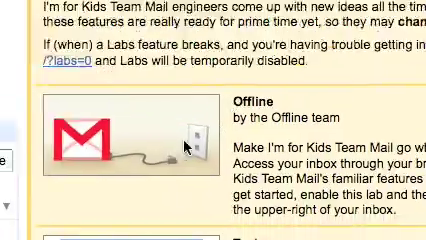
pyautogui.scroll(-3)
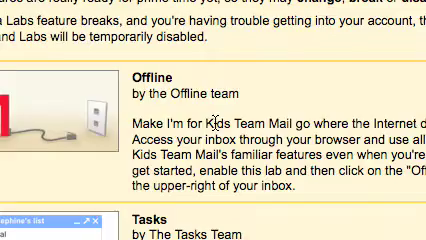
pyautogui.scroll(-3)
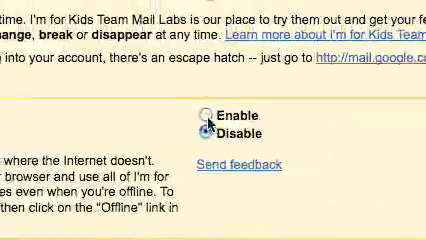
pyautogui.scroll(-3)
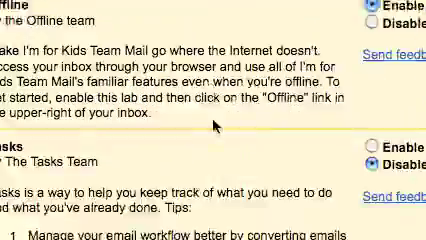
pyautogui.scroll(-3)
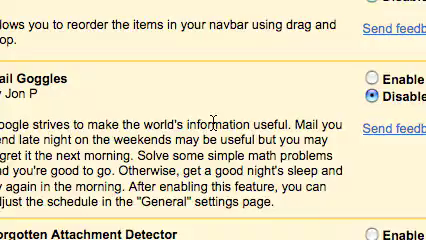
pyautogui.scroll(-3)
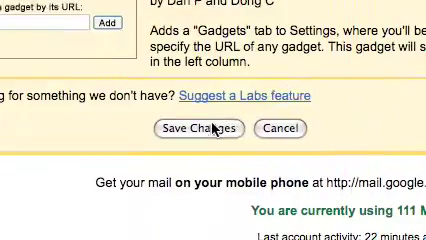
pyautogui.scroll(3)
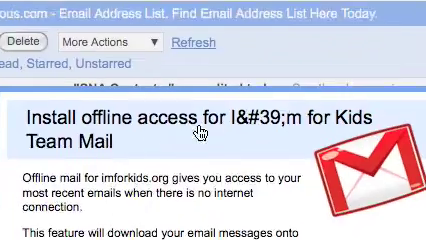
# - Install offline access, creating the 'imforkids.org email' desktop shortcut
pyautogui.scroll(-3)
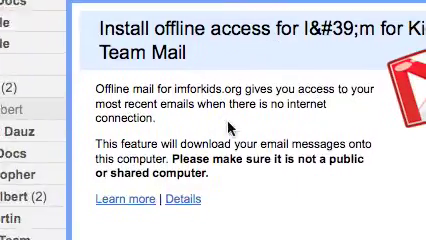
pyautogui.scroll(-3)
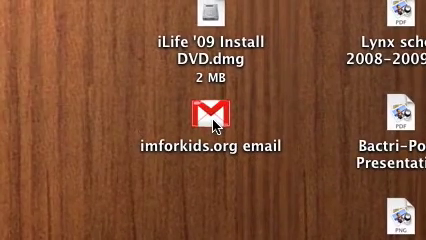
# - Launch the 'imforkids.org email' shortcut from the desktop to reopen the inbox
pyautogui.doubleClick(194, 118)
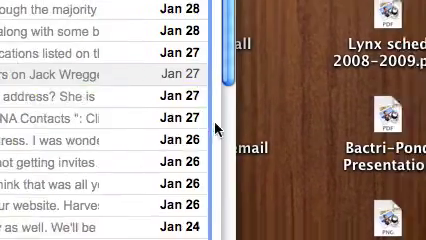